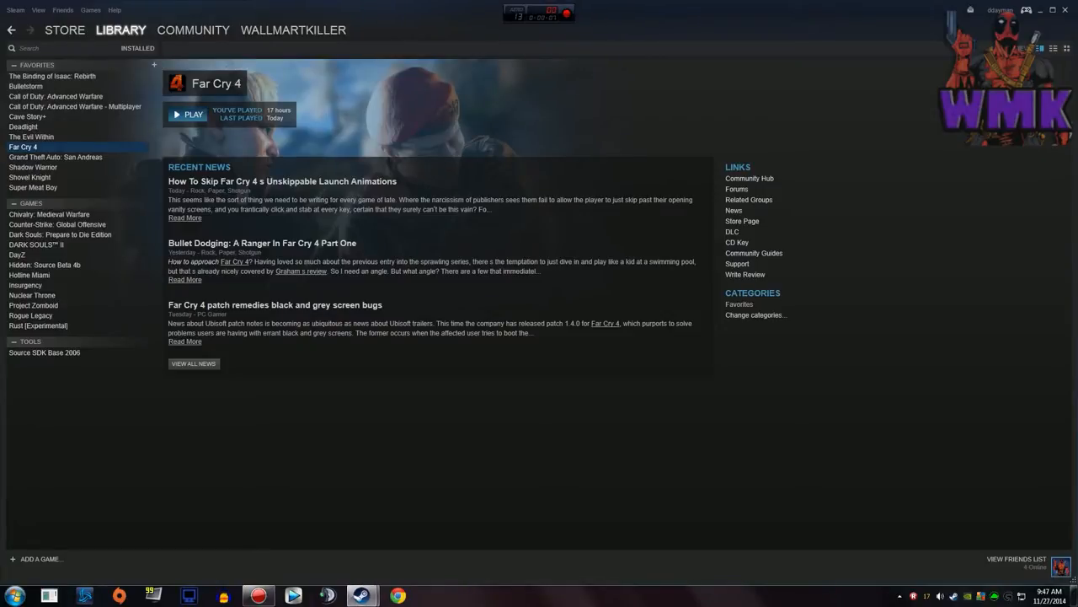
Launch Far Cry 4 from the Steam library to start its .NET 4.5.1 setup.
left_click(192, 113)
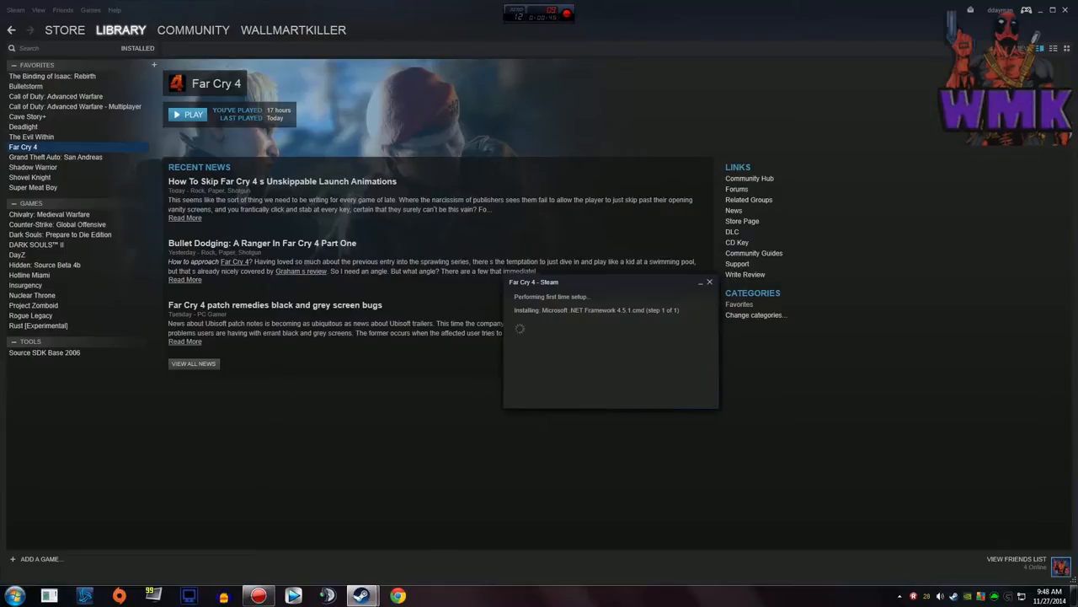
Let the .NET setup finish until Uplay opens and the Far Cry 4 warning box appears.
left_click(709, 281)
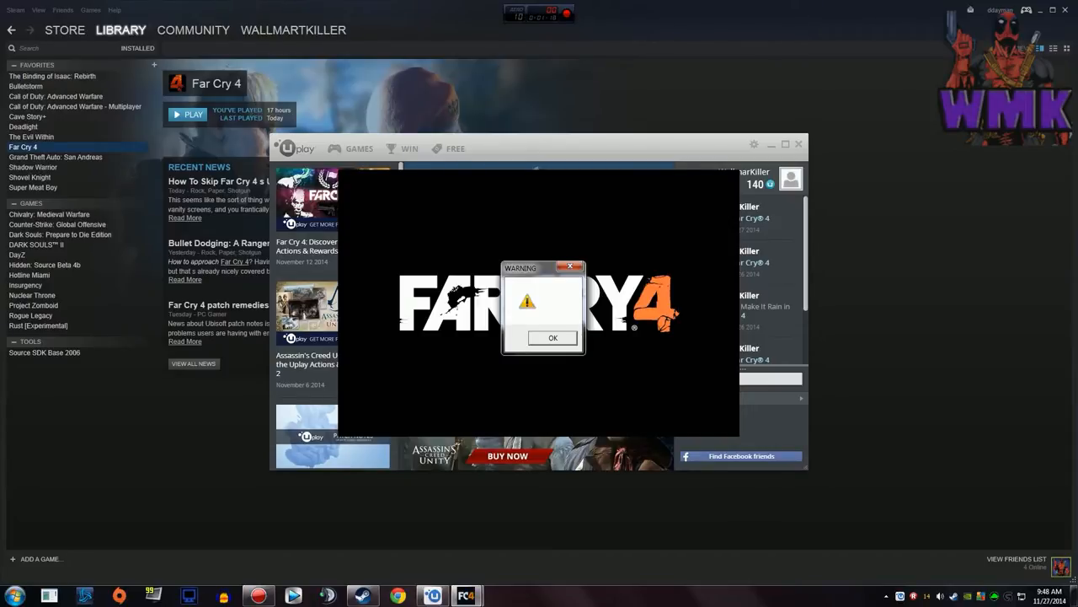
left_click(552, 337)
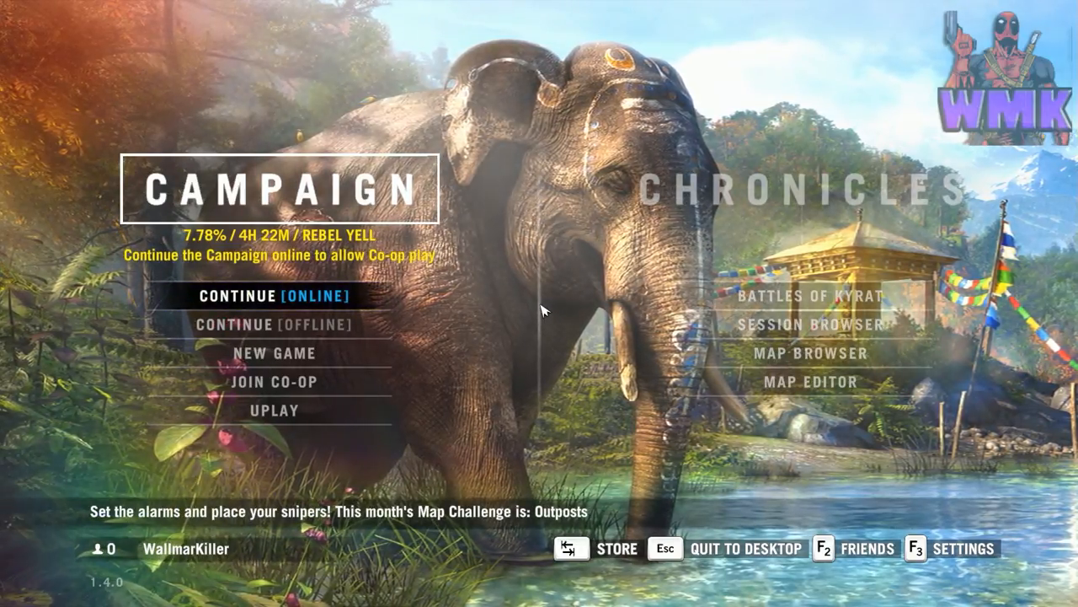
Choose QUIT TO DESKTOP on the Far Cry 4 main menu to show the confirmation.
left_click(746, 548)
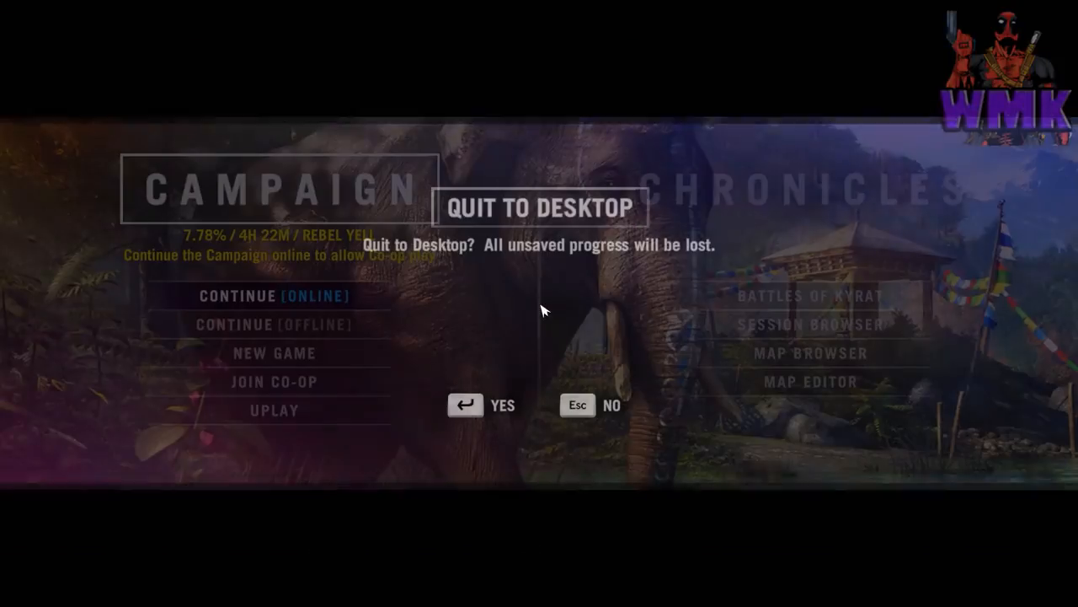